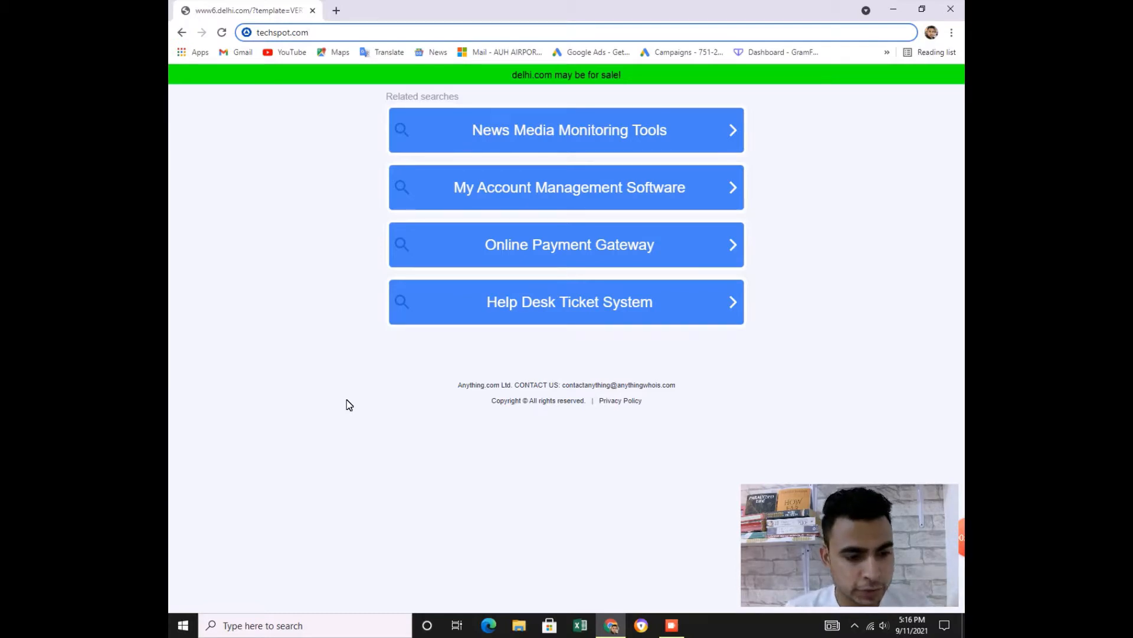
mouse_move(330, 388)
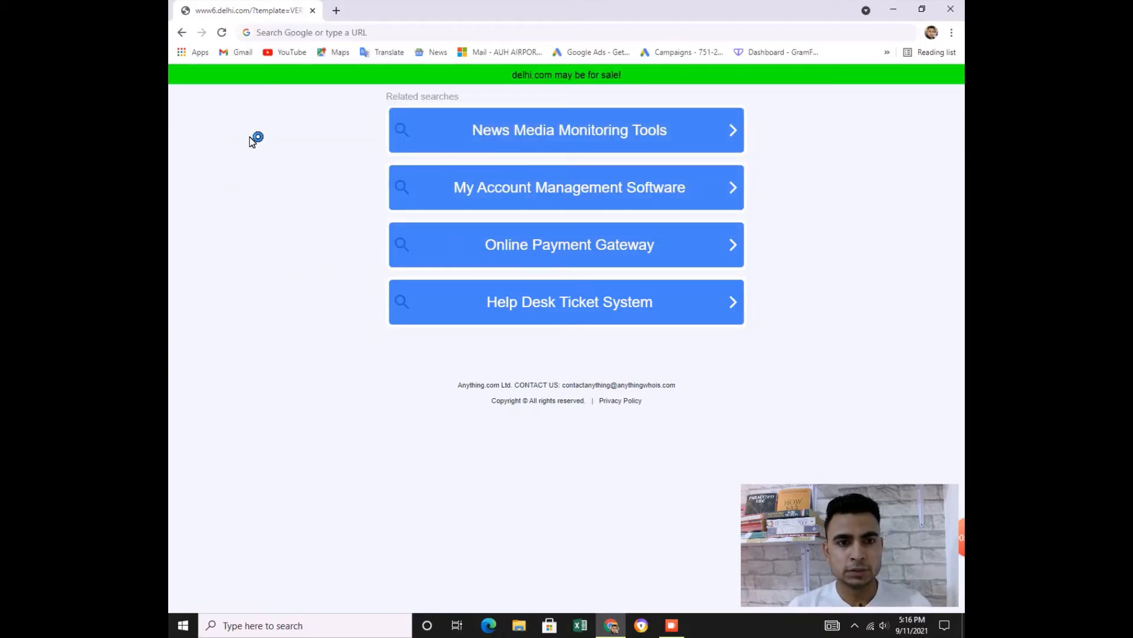
mouse_move(207, 110)
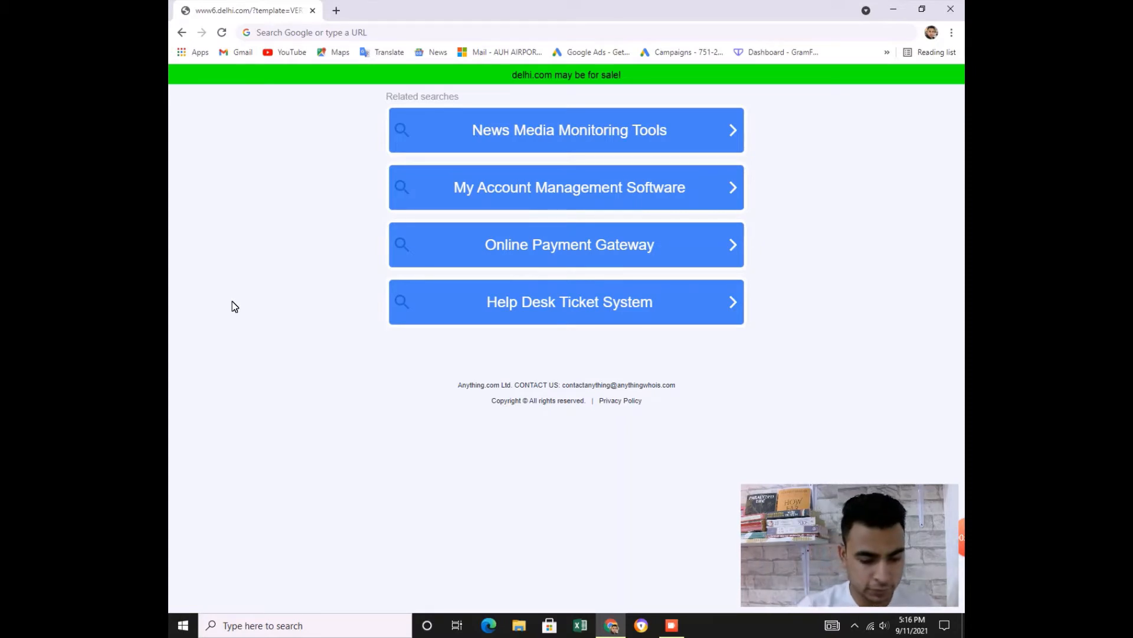
Step: Focus the address bar over the delhi.com page, clearing the typed techspot.com text
click(507, 32)
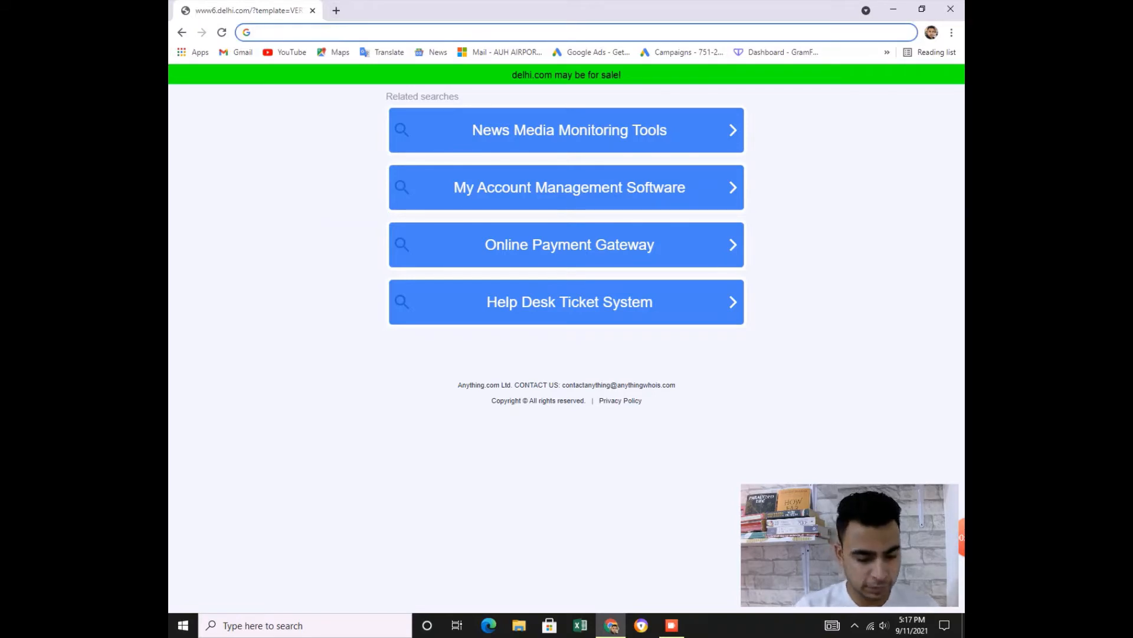
Step: Complete 'dehi' into dehi.com, then add a blank tab and close it again
text(dehi.com)
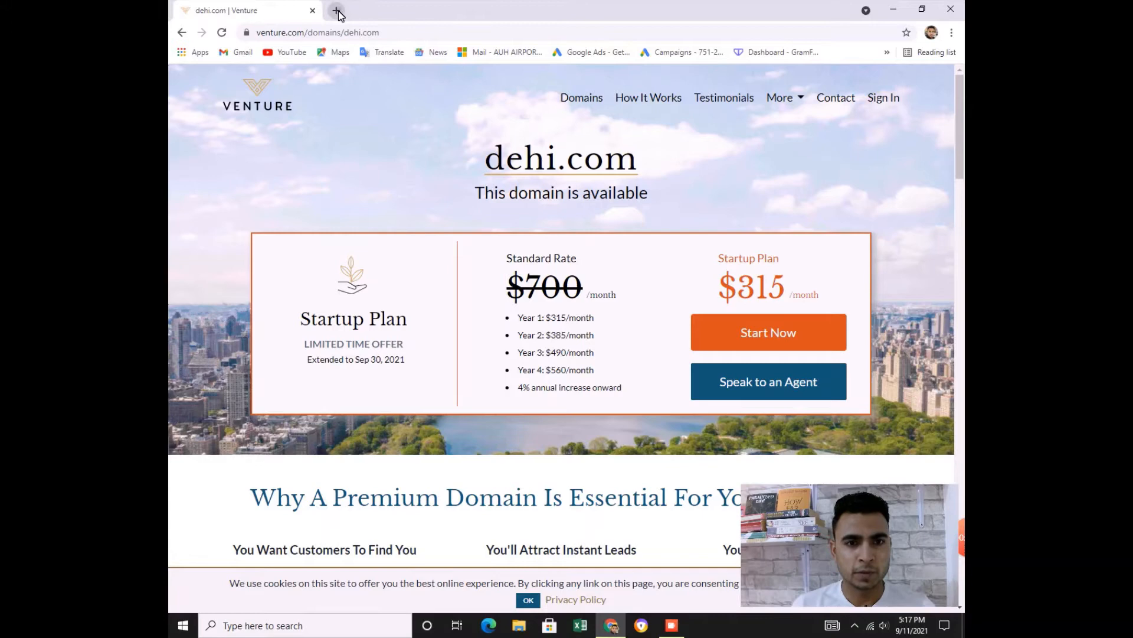
click(337, 11)
text(tech)
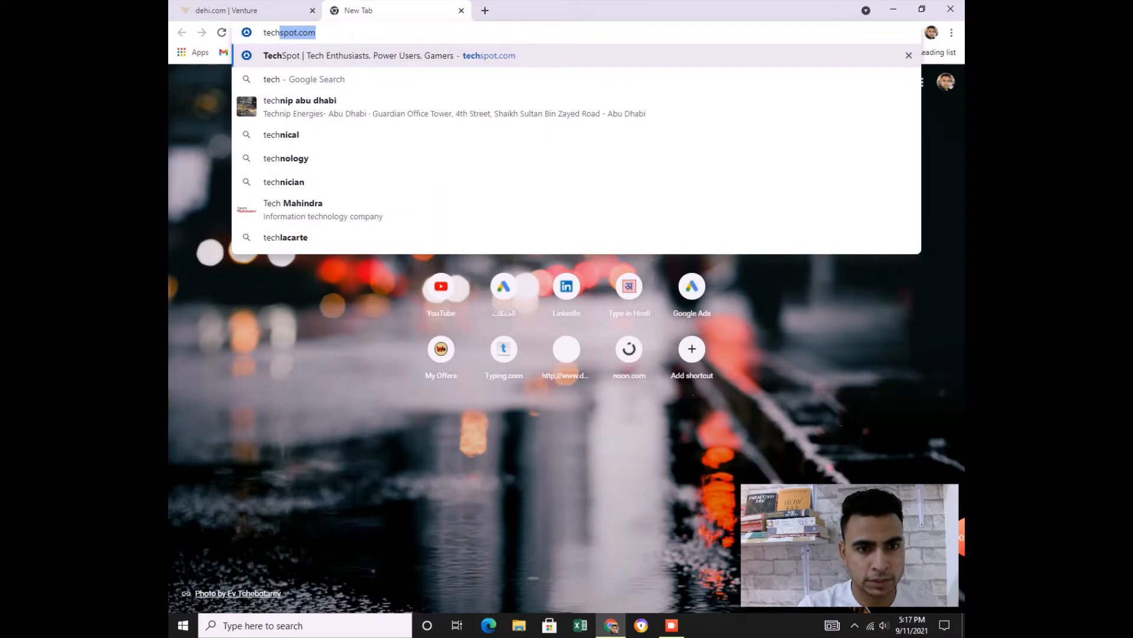
key(Backspace)
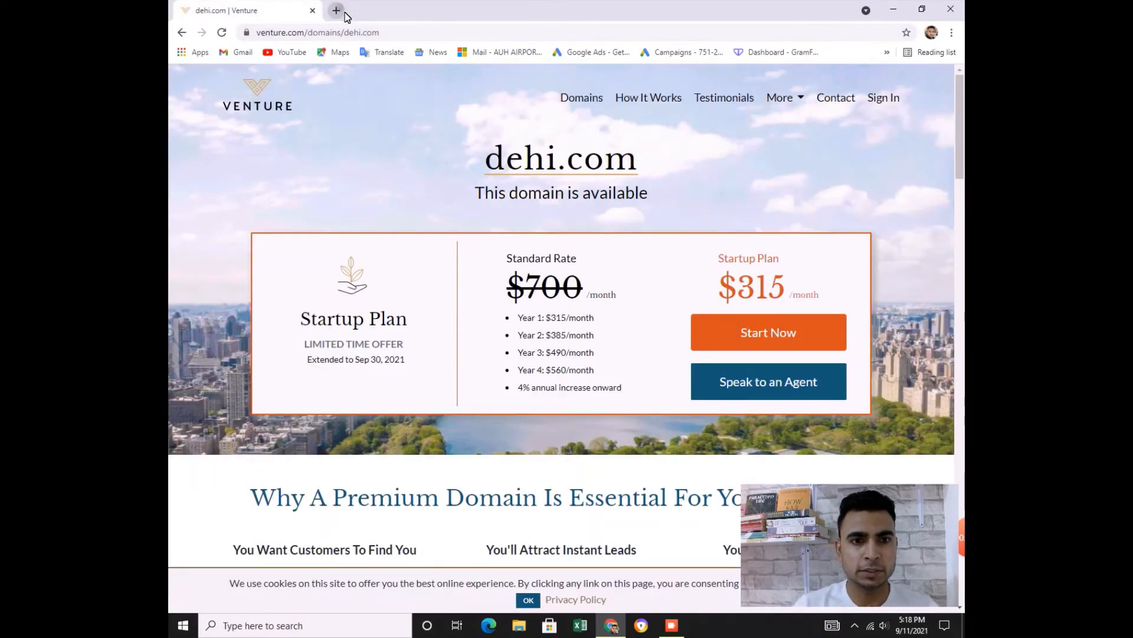
Step: Add tabs for Google Translate and Google News alongside dehi.com and YouTube
click(335, 10)
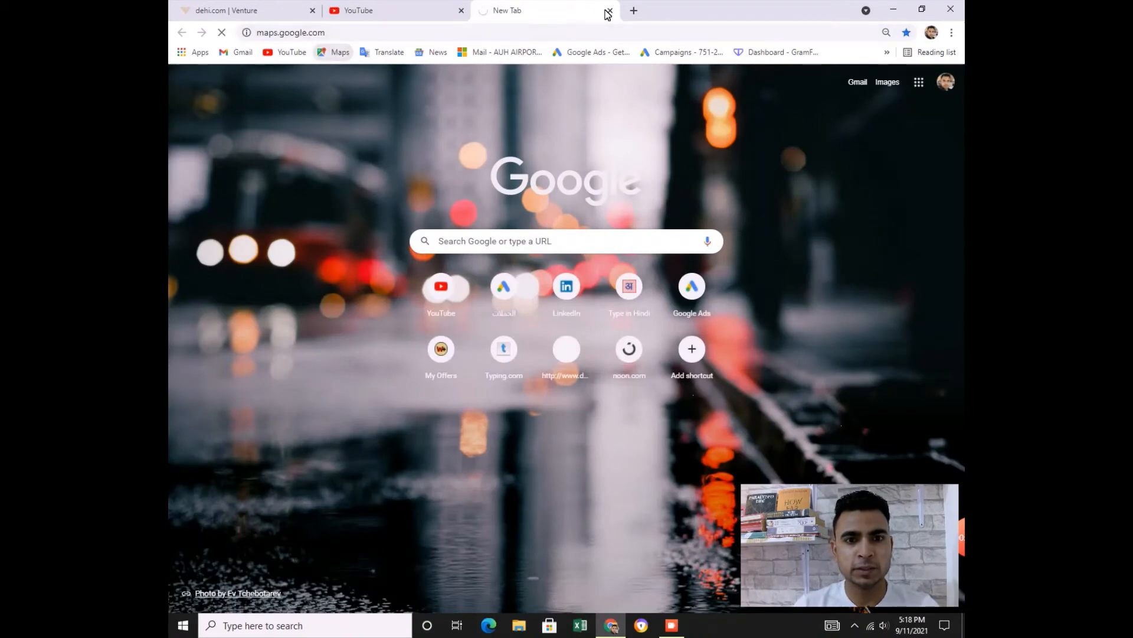
click(633, 10)
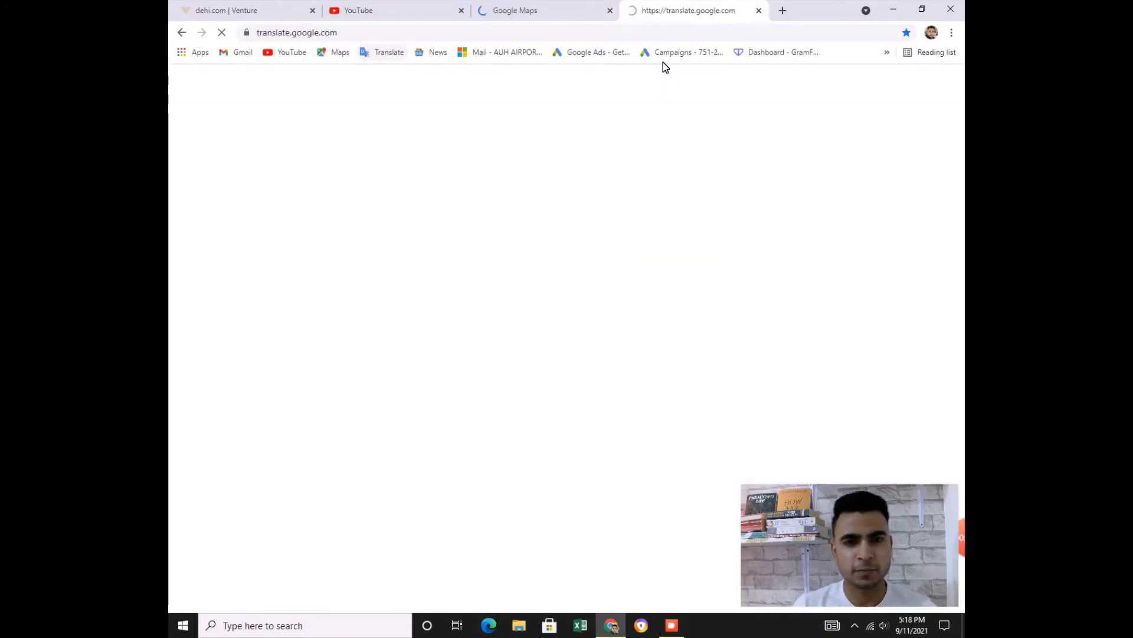
click(781, 10)
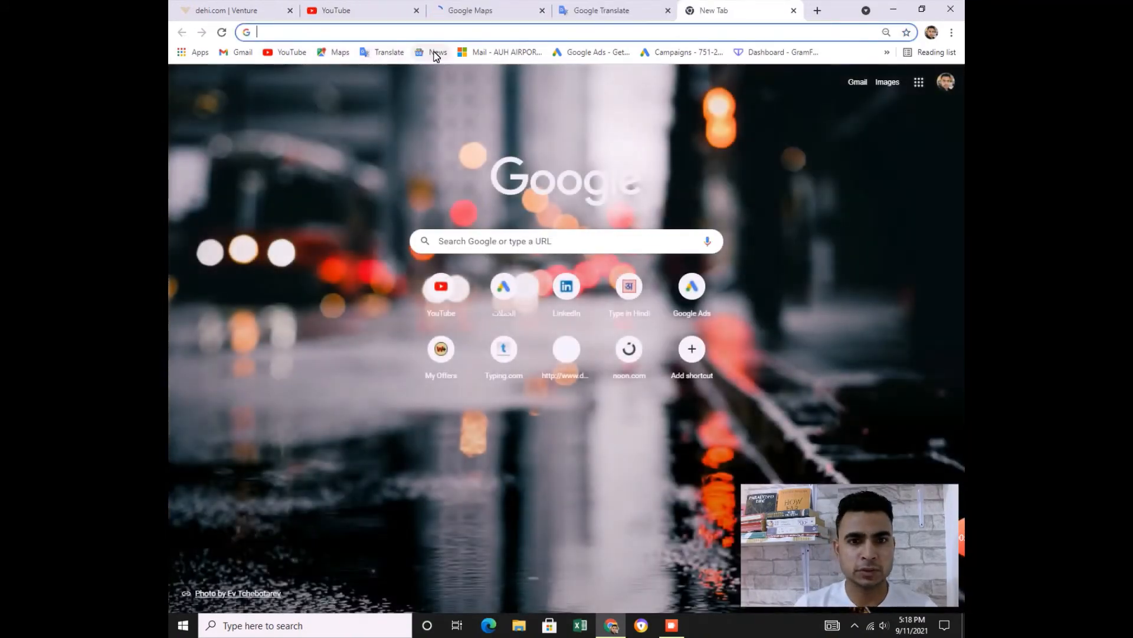
click(436, 52)
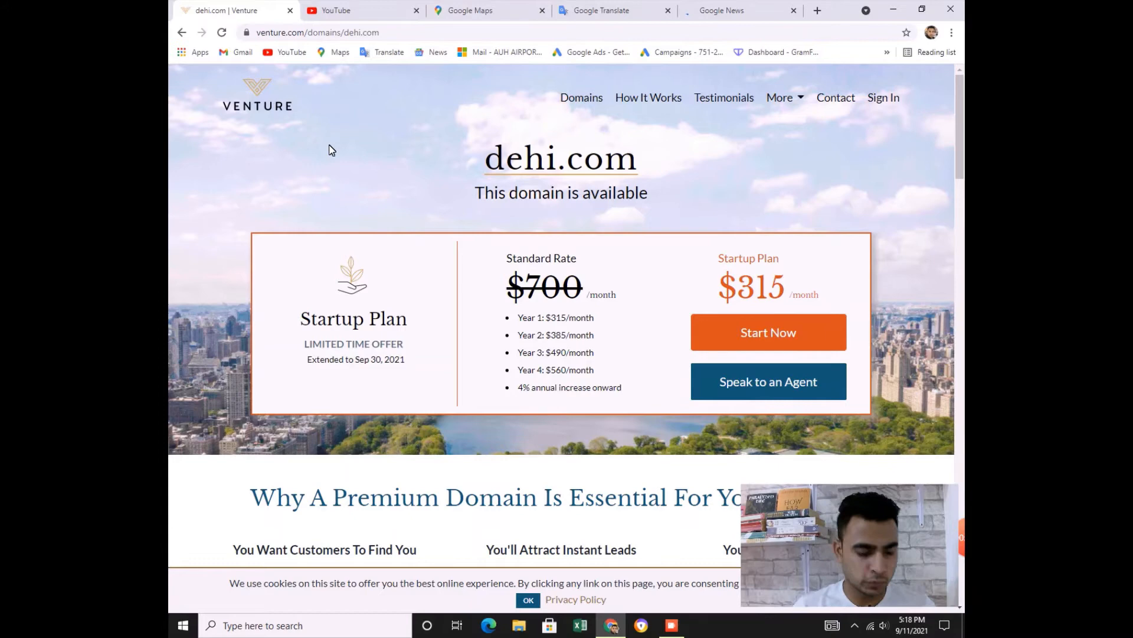
Step: Switch between the YouTube, Google News, Google Translate and dehi.com tabs, ending on dehi.com
click(362, 10)
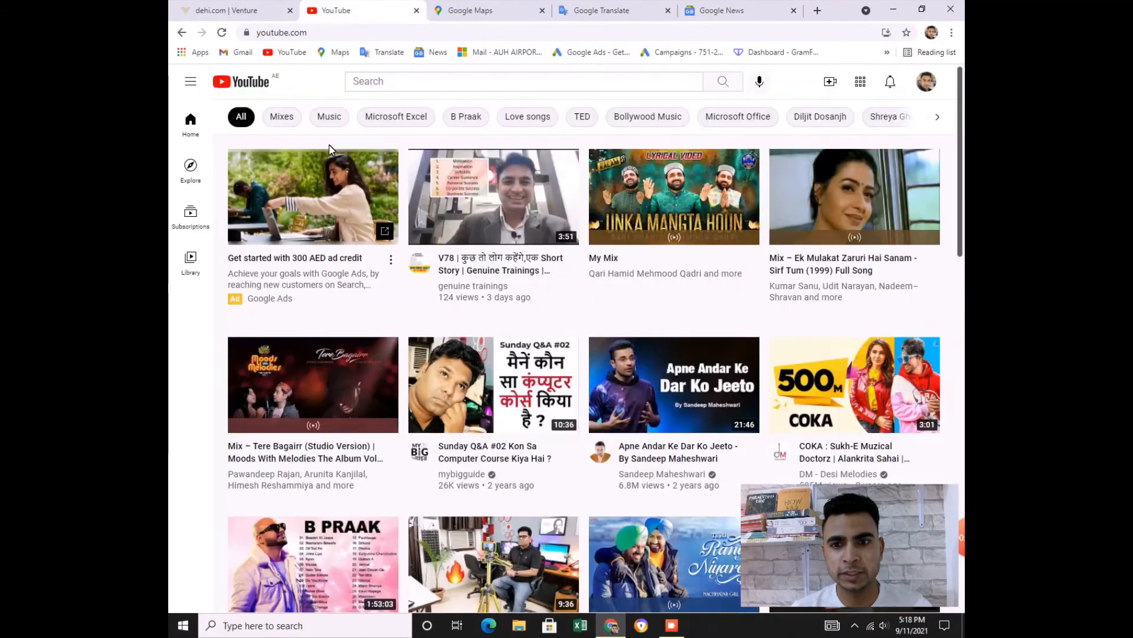
click(730, 10)
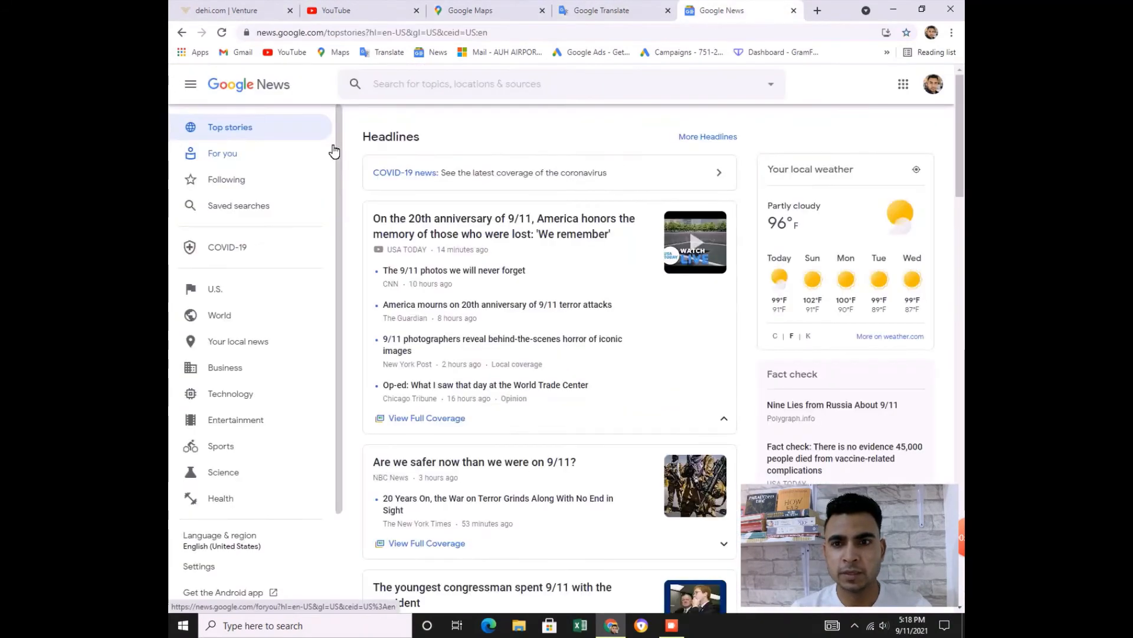
click(234, 11)
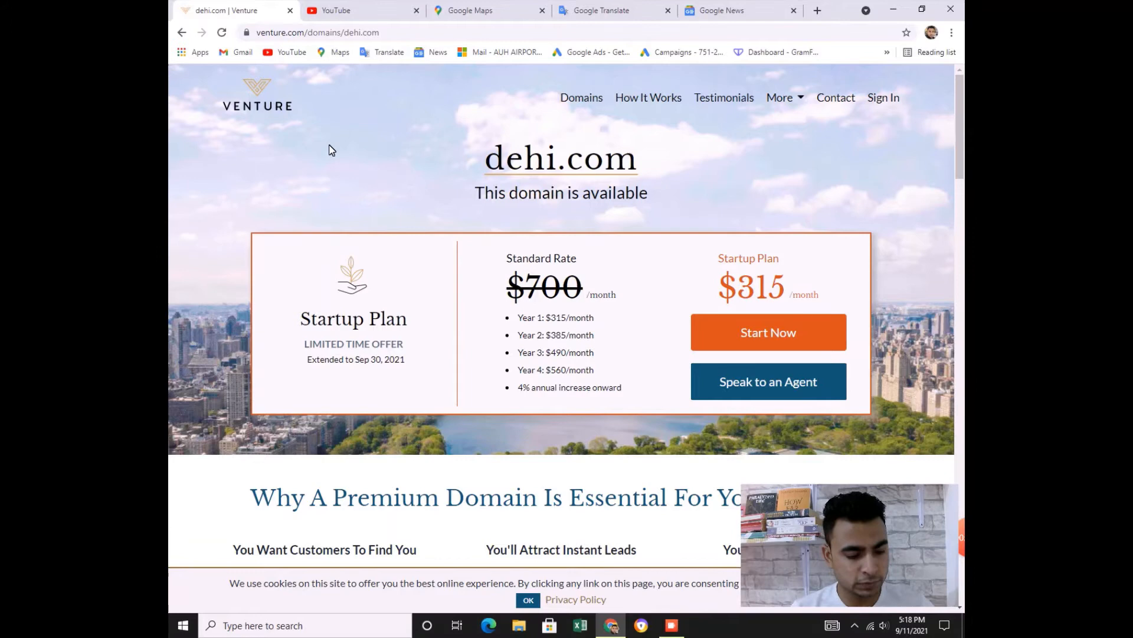
click(361, 10)
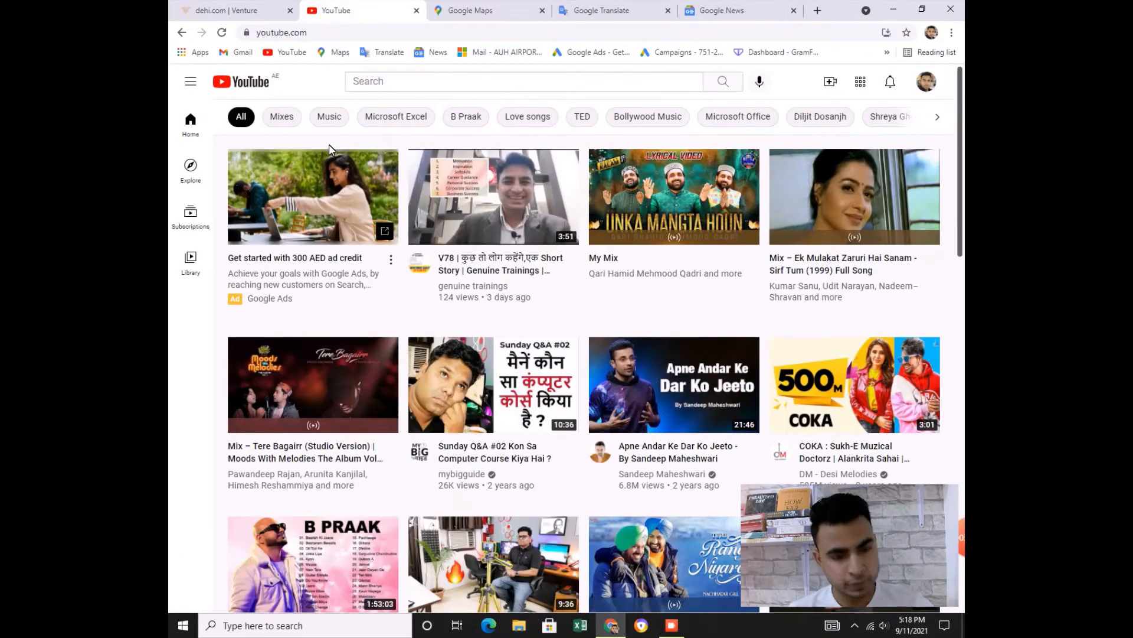
click(614, 11)
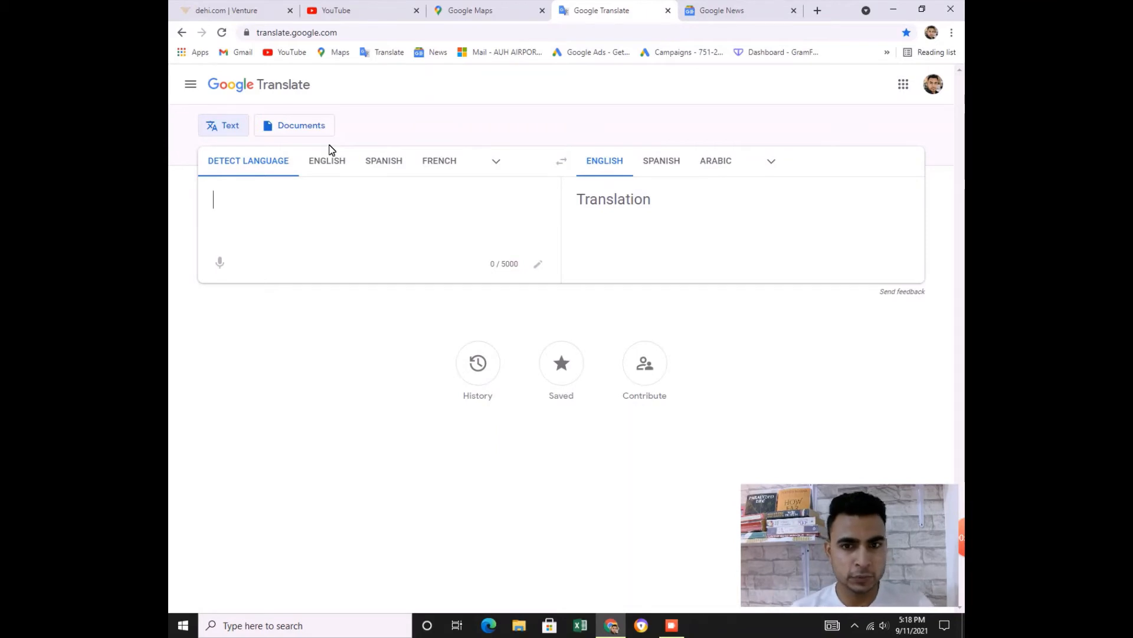
click(730, 10)
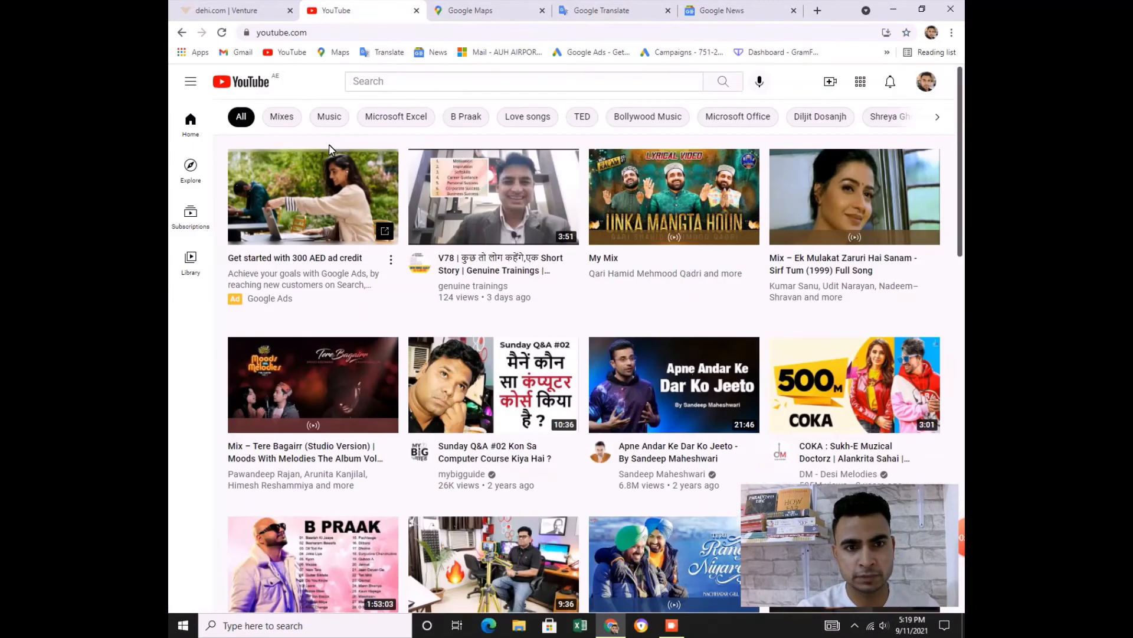
click(232, 10)
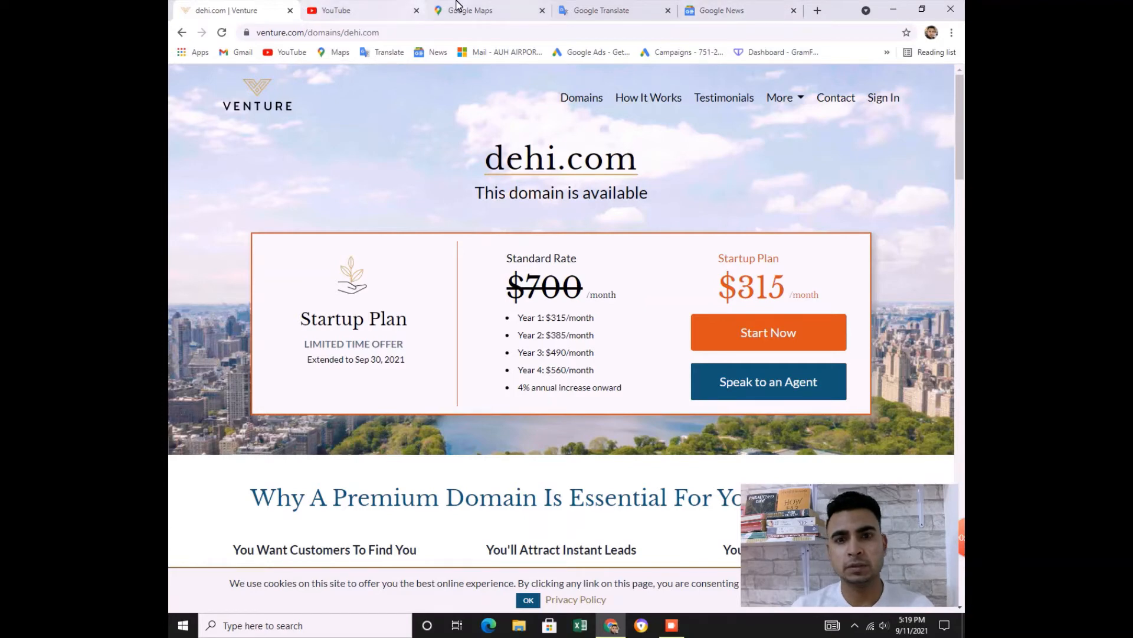
Step: Add two blank tabs, then jump back to the first tab showing the dehi.com Venture page
click(817, 10)
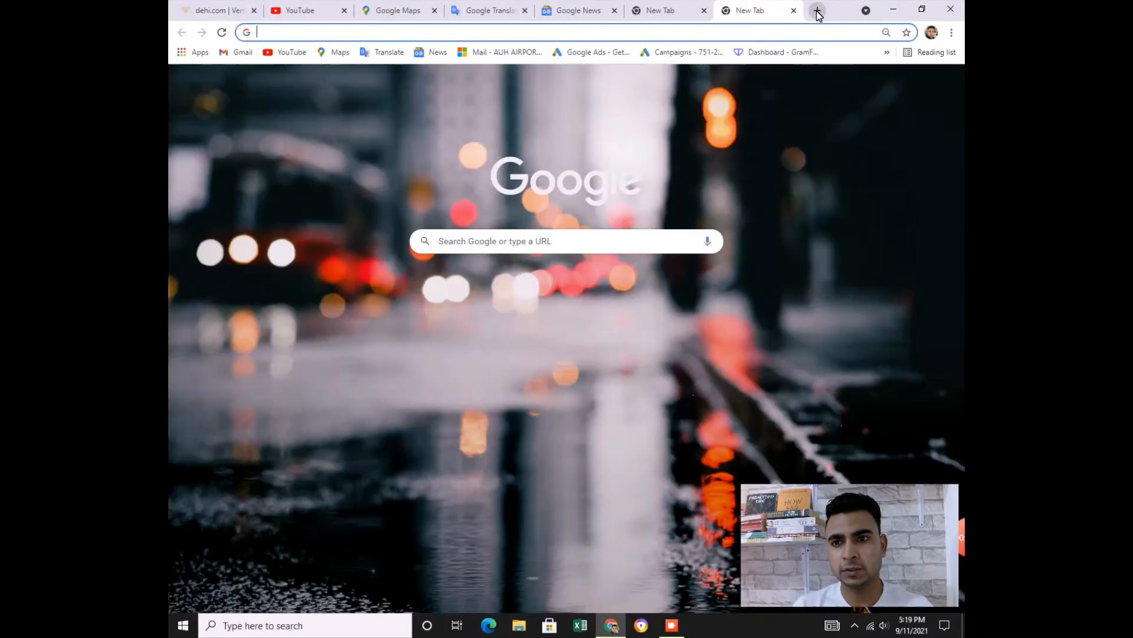
click(817, 11)
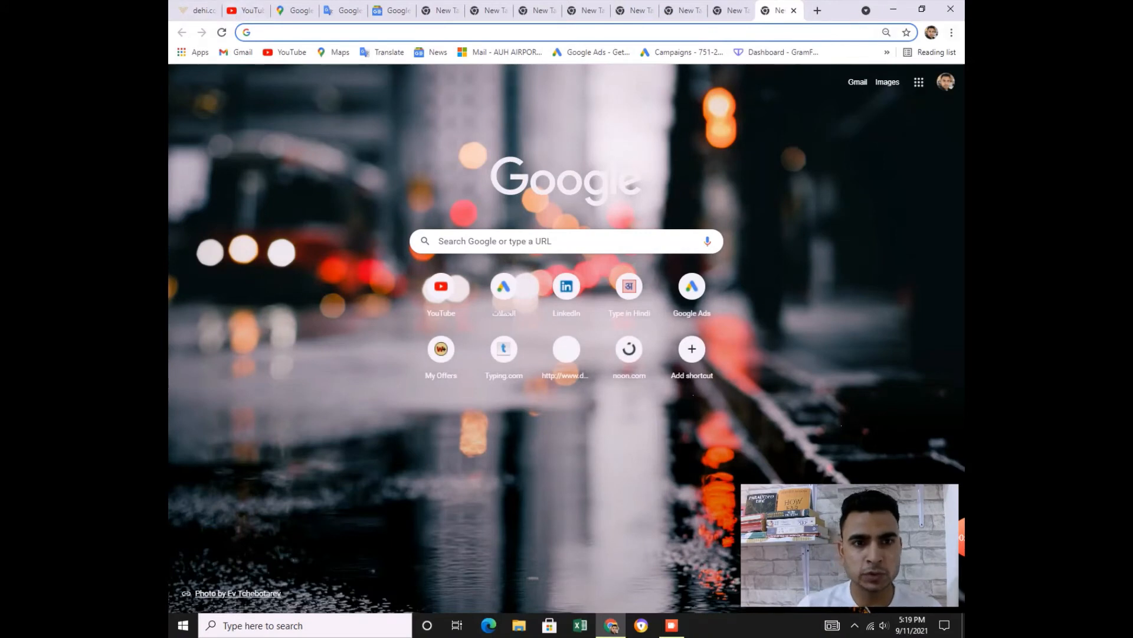
click(198, 11)
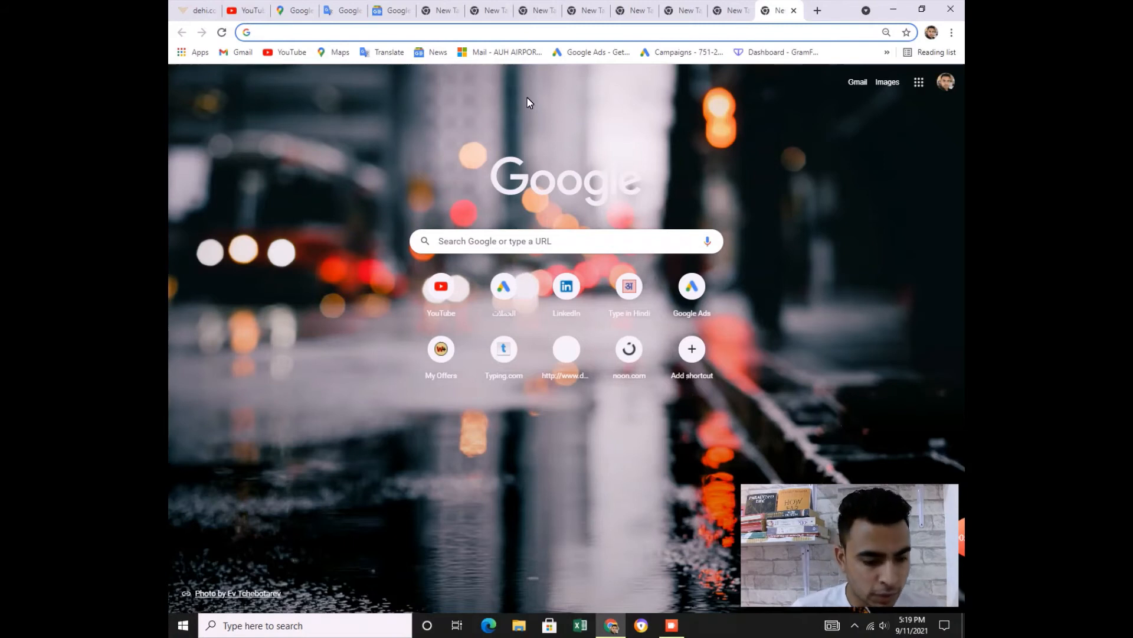
mouse_move(221, 13)
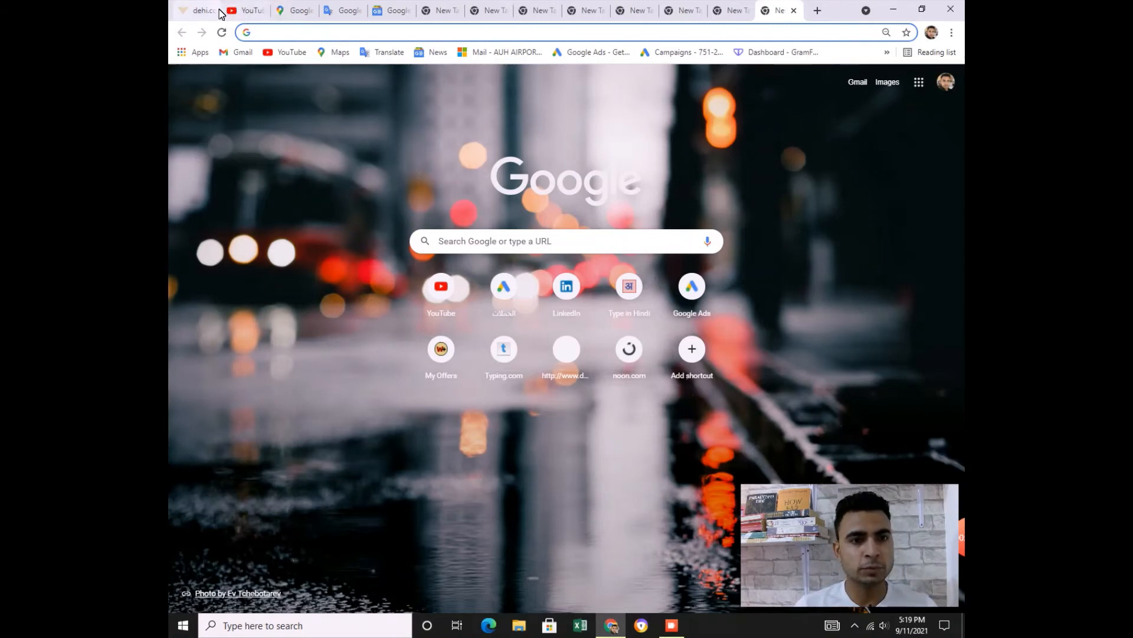
click(195, 11)
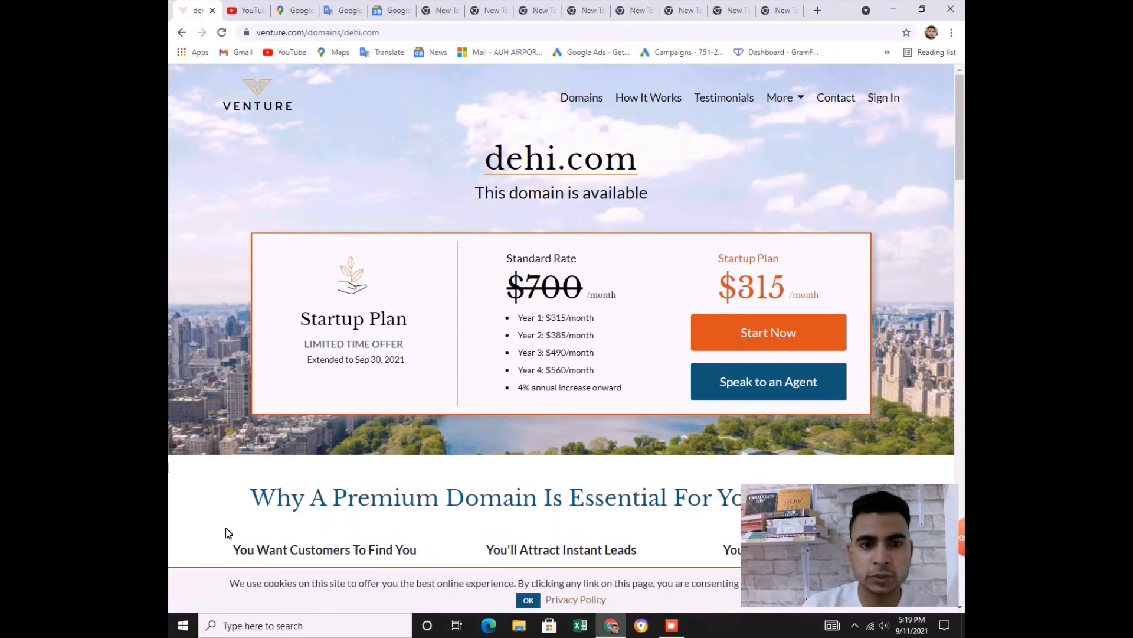
scroll(down, 3)
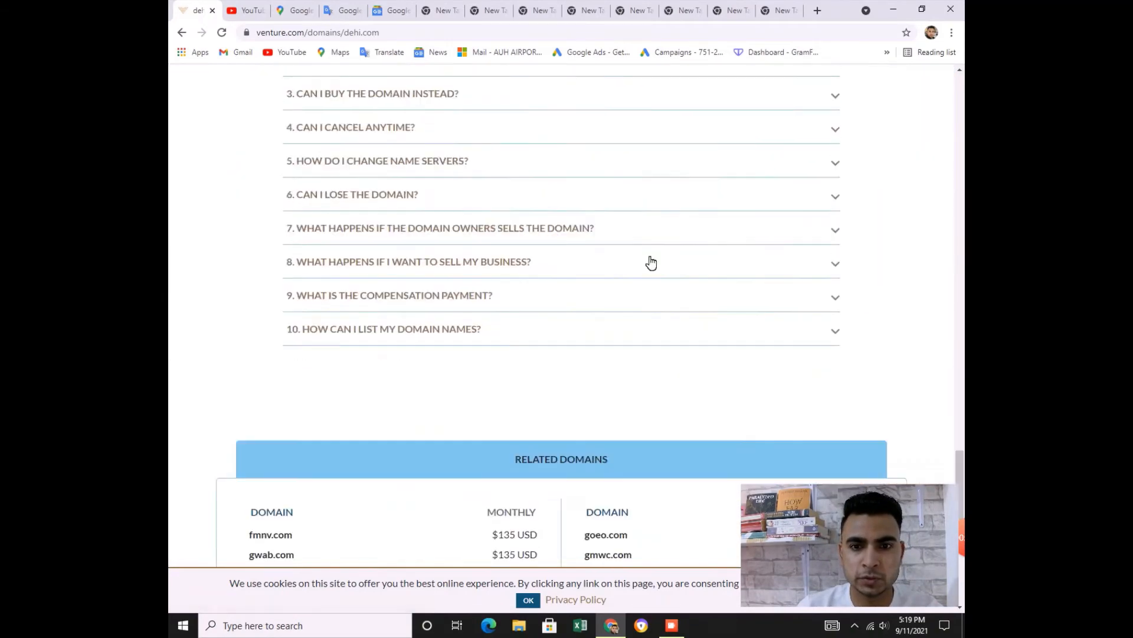
scroll(up, 3)
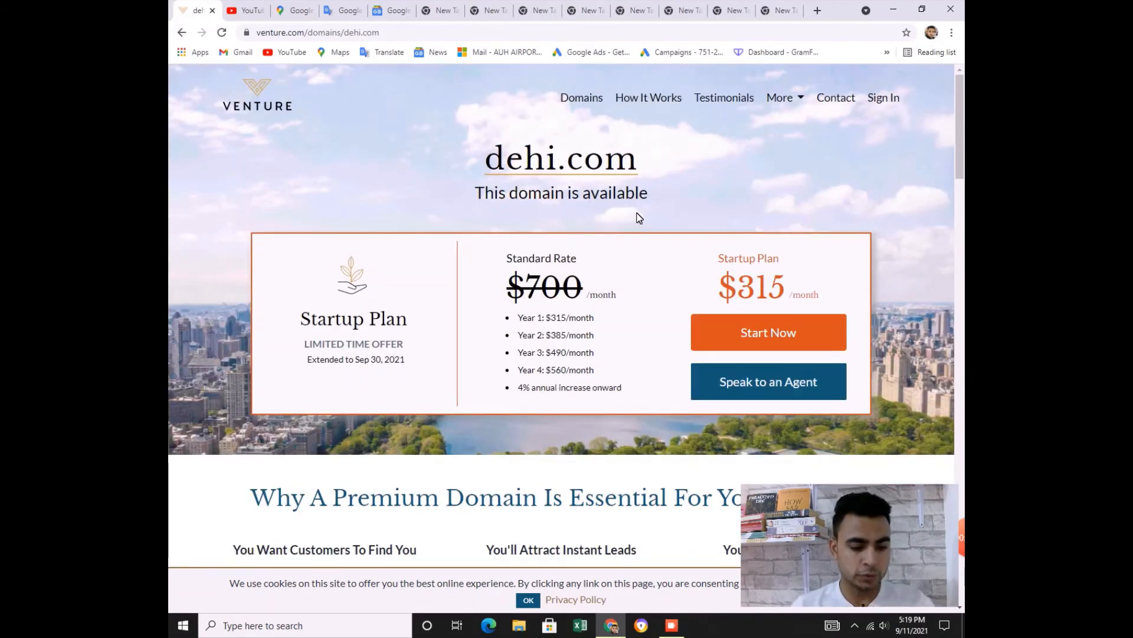
scroll(down, 3)
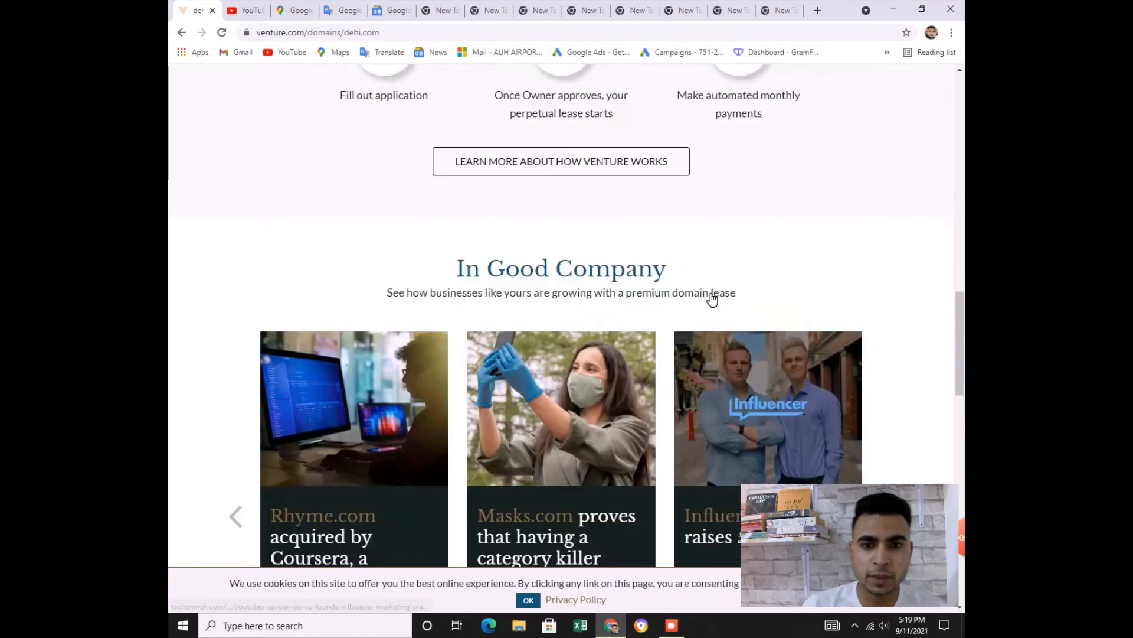
scroll(up, 3)
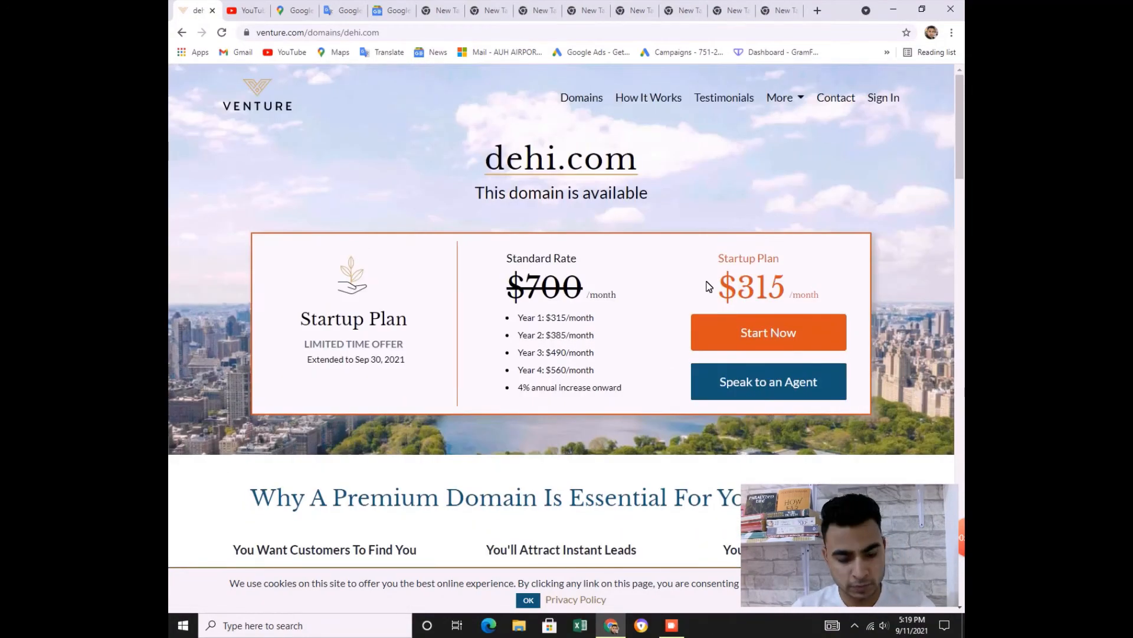
scroll(down, 3)
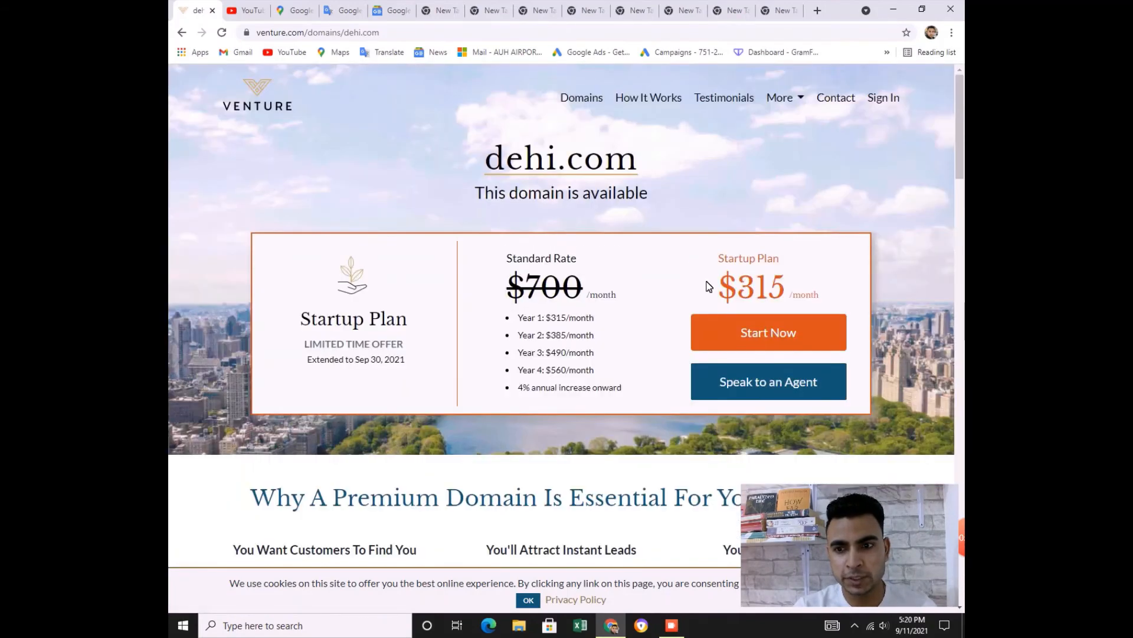
scroll(down, 3)
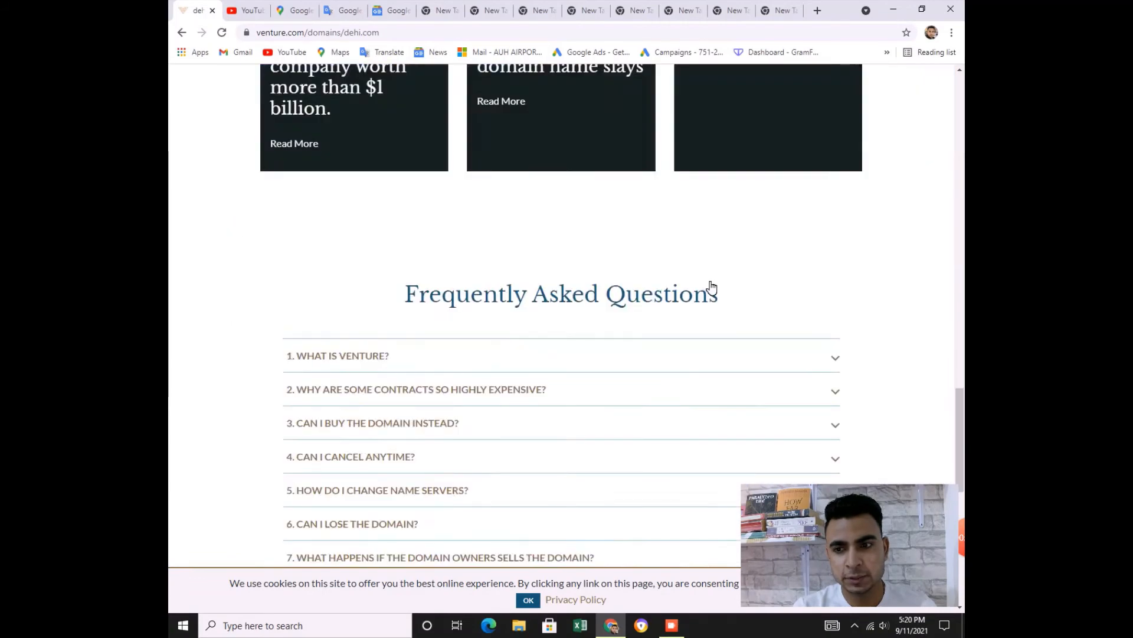
scroll(up, 3)
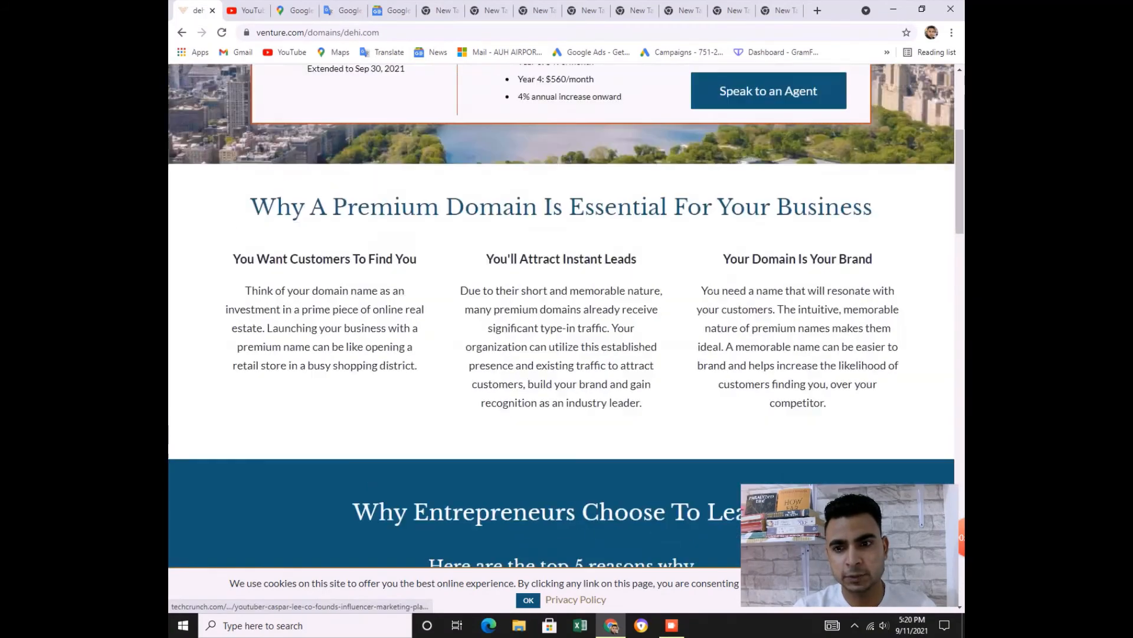
scroll(up, 3)
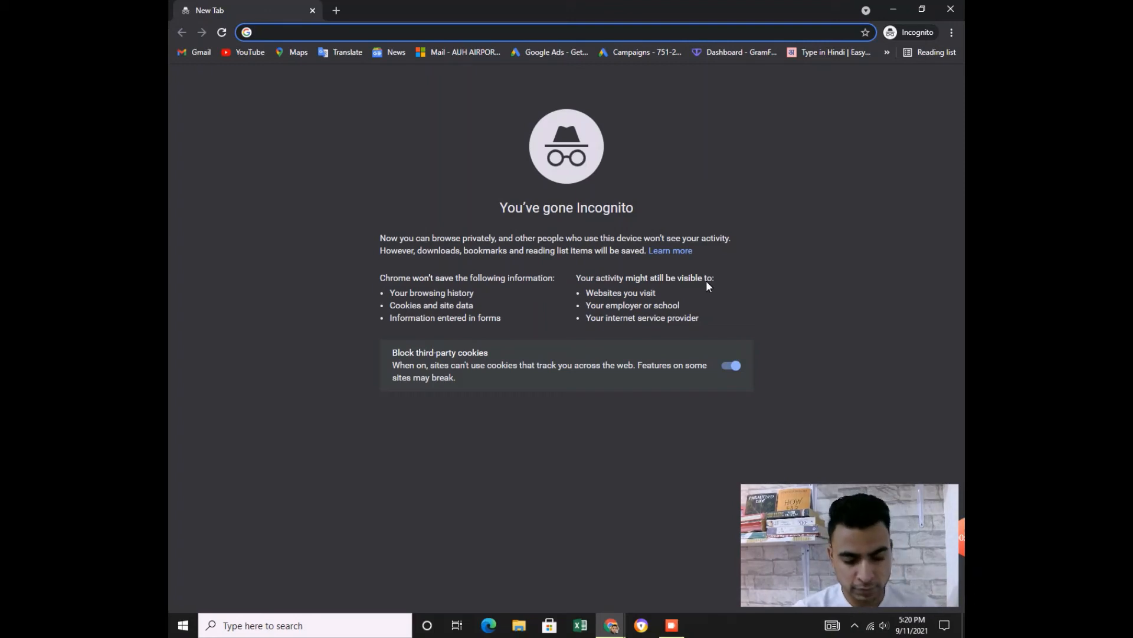
Step: Open a new Incognito window showing a fresh new tab
click(556, 32)
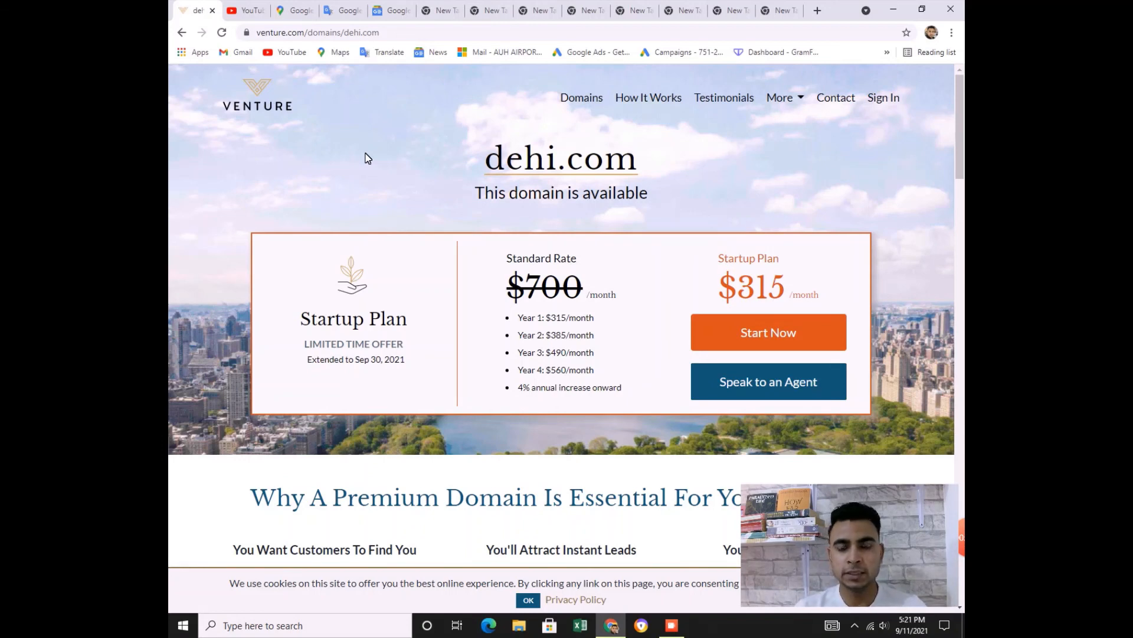
mouse_move(415, 166)
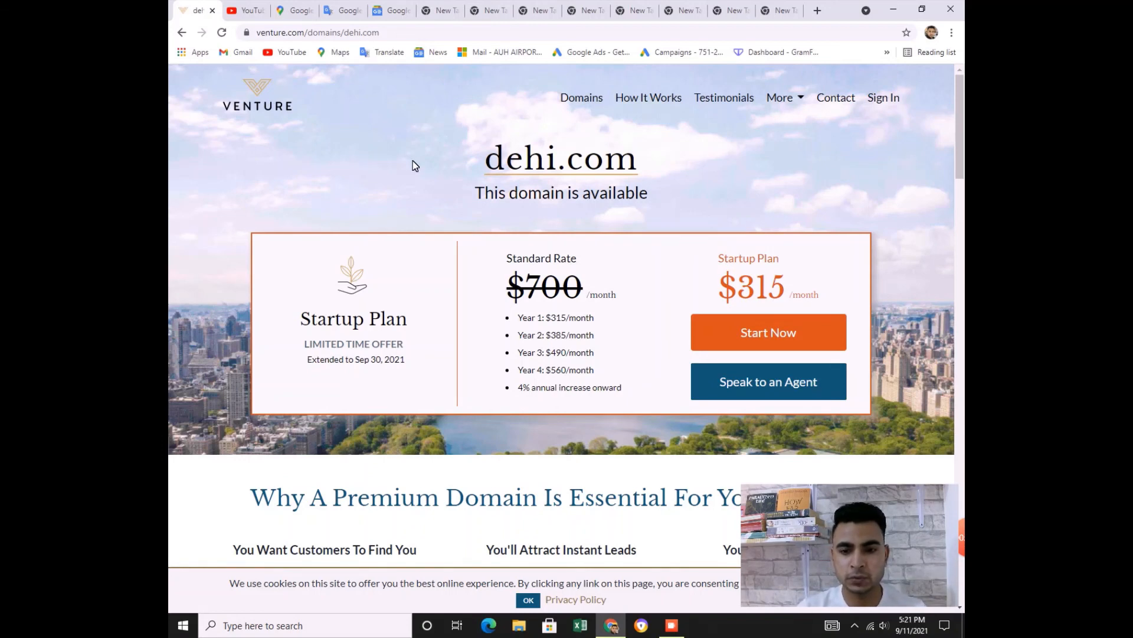